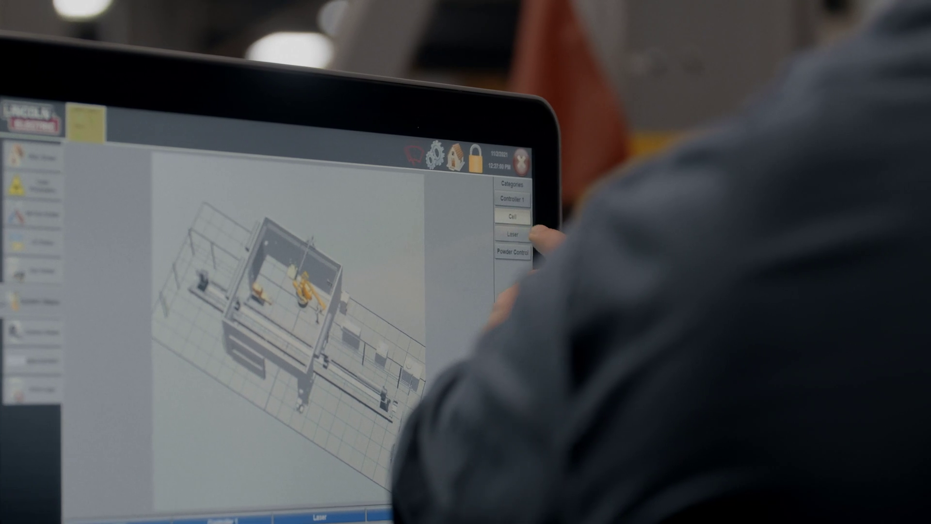
Switch to the Laser screen showing the robot's laser head and emission controls.
click(512, 232)
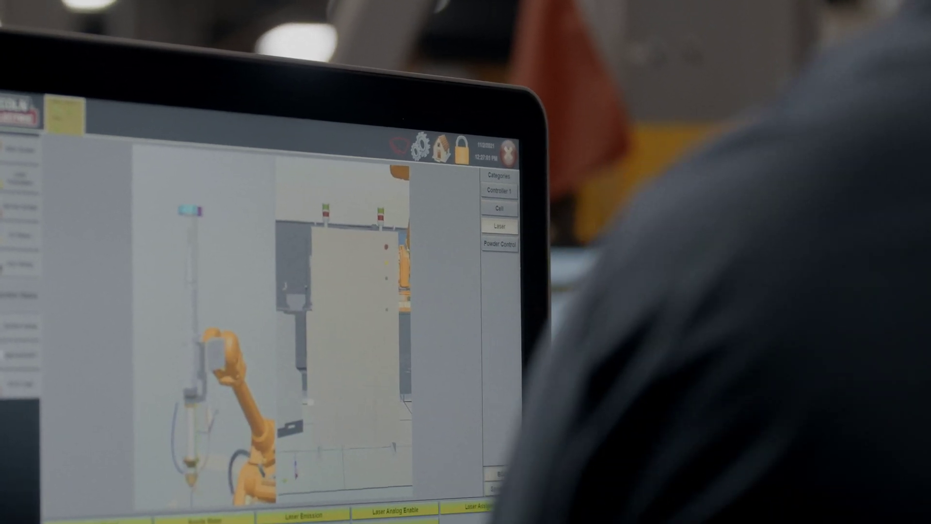